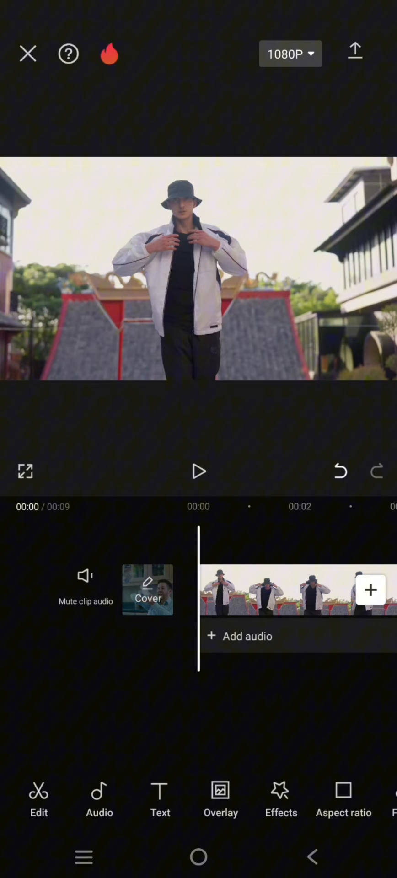
Step: Preview the 9-second dance clip and bring up the text and sticker tools
{"action": "left_click", "coordinate": [198, 471]}
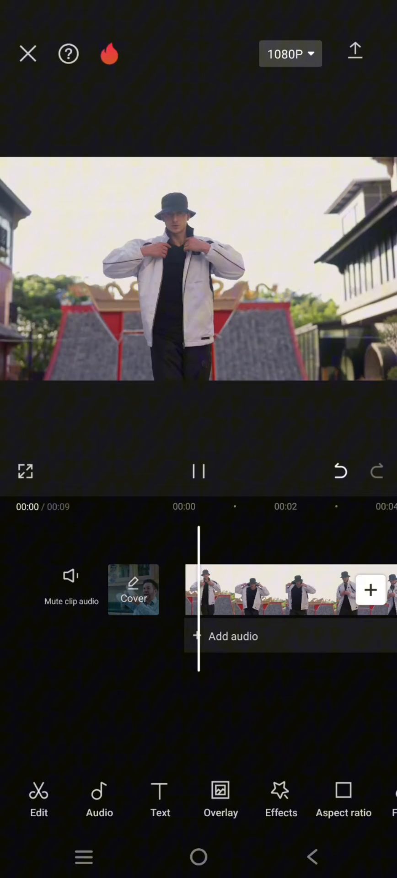
{"action": "left_click", "coordinate": [199, 471]}
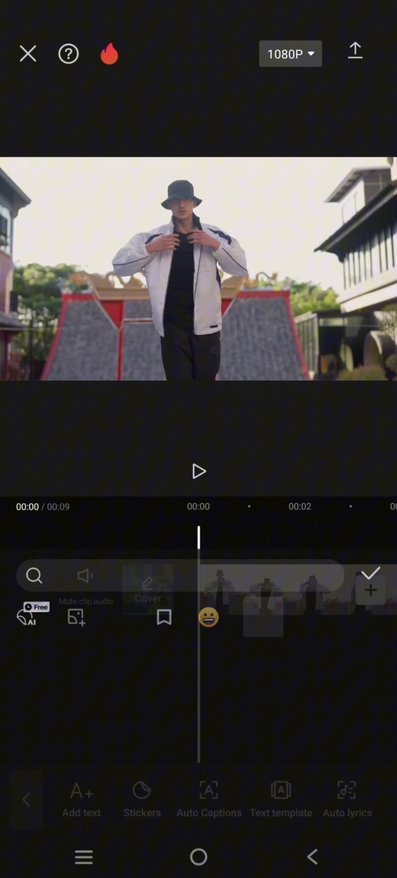
Step: Add the zany tongue-out face emoji sticker from the sticker library
{"action": "left_click", "coordinate": [141, 800]}
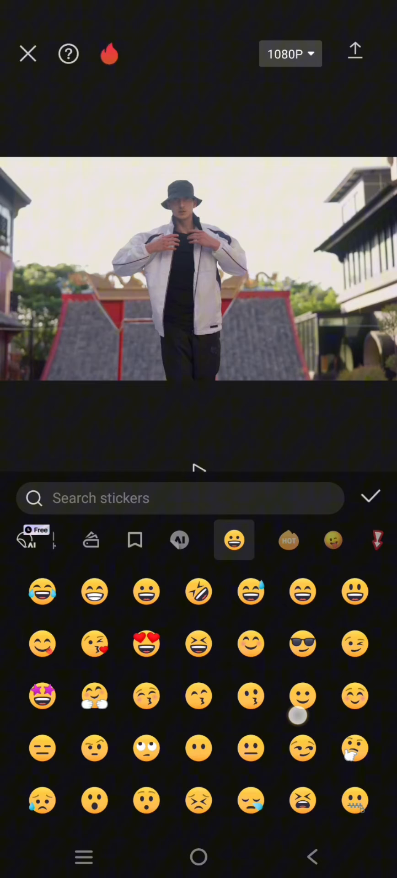
{"action": "scroll", "scroll_direction": "down", "scroll_amount": 3}
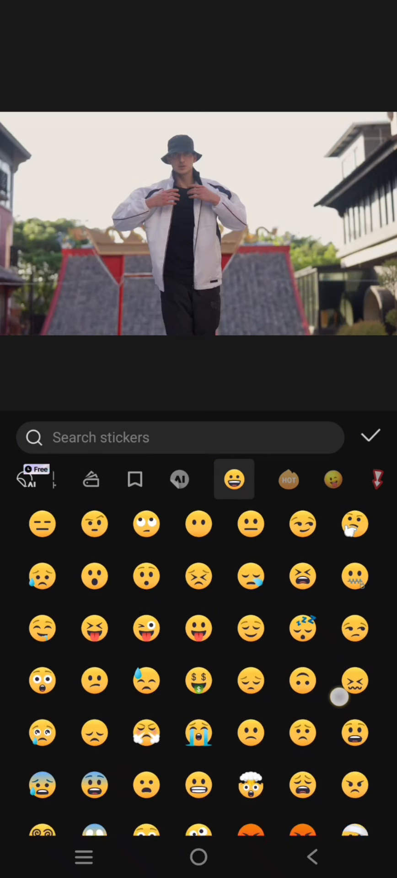
{"action": "left_click", "coordinate": [199, 763]}
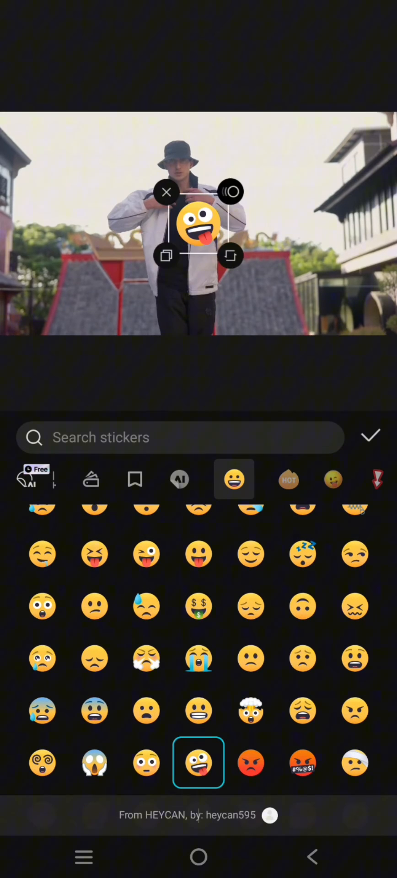
{"action": "left_click", "coordinate": [370, 437]}
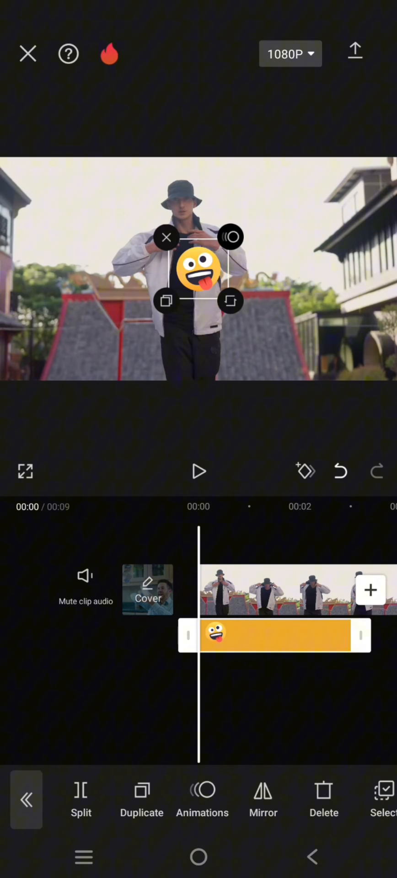
Step: Drag the tongue-out emoji sticker up over the dancer's face
{"action": "left_click_drag", "start_coordinate": [199, 268], "coordinate": [183, 220]}
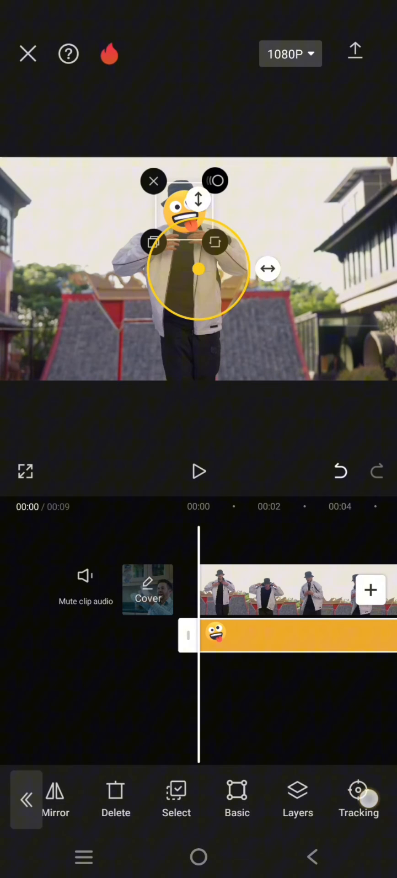
Step: Open Tracking and fit the yellow tracking circle around the dancer's head
{"action": "left_click", "coordinate": [358, 798]}
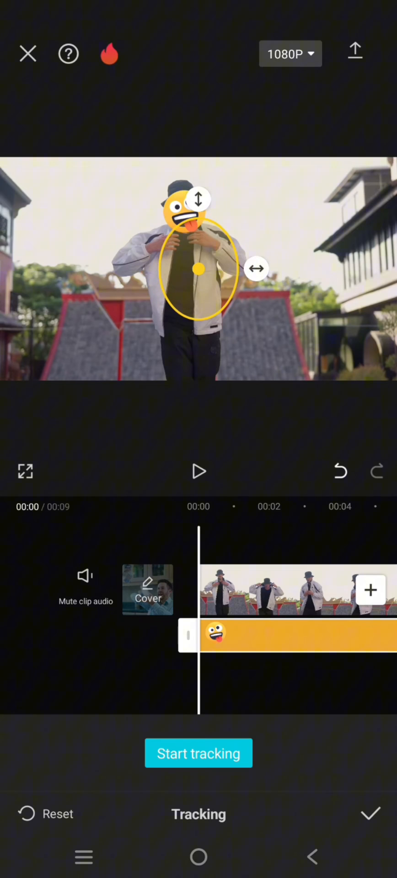
{"action": "left_click_drag", "start_coordinate": [199, 269], "coordinate": [192, 222]}
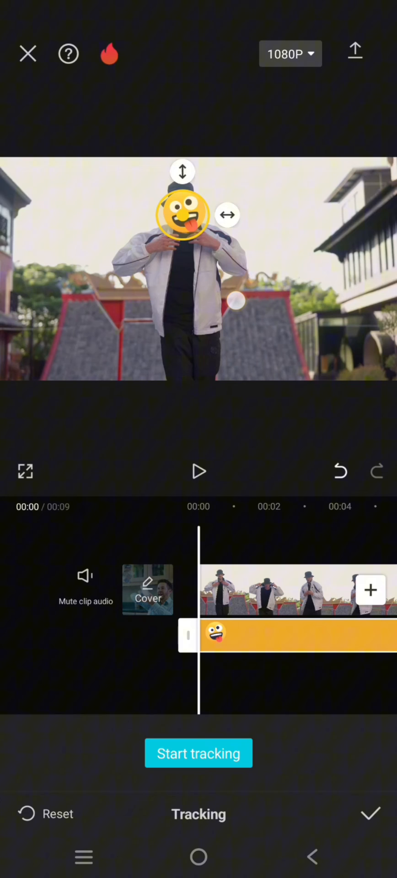
{"action": "left_click_drag", "start_coordinate": [182, 215], "coordinate": [184, 207]}
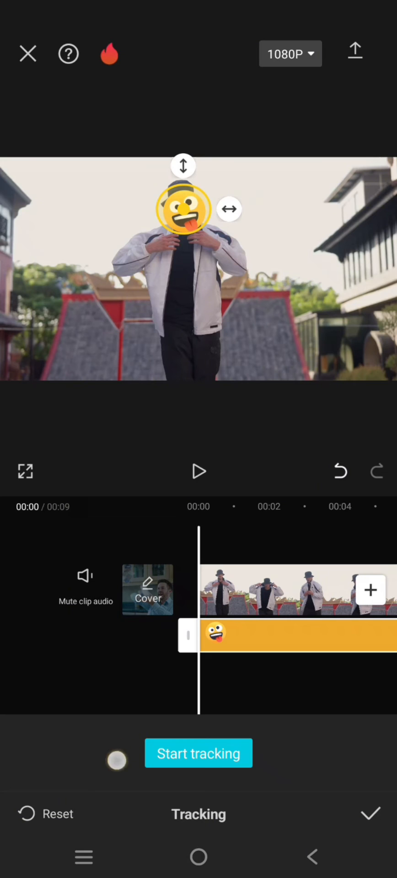
Step: Run motion tracking on the dancer's face and let it finish
{"action": "left_click", "coordinate": [198, 753]}
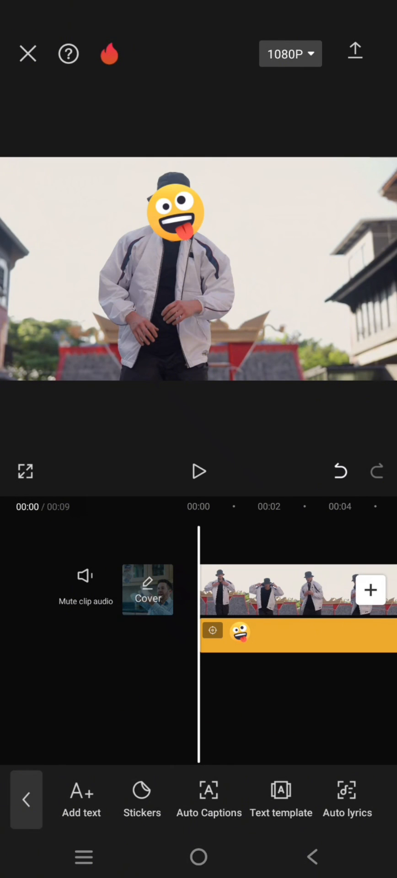
{"action": "left_click", "coordinate": [198, 471]}
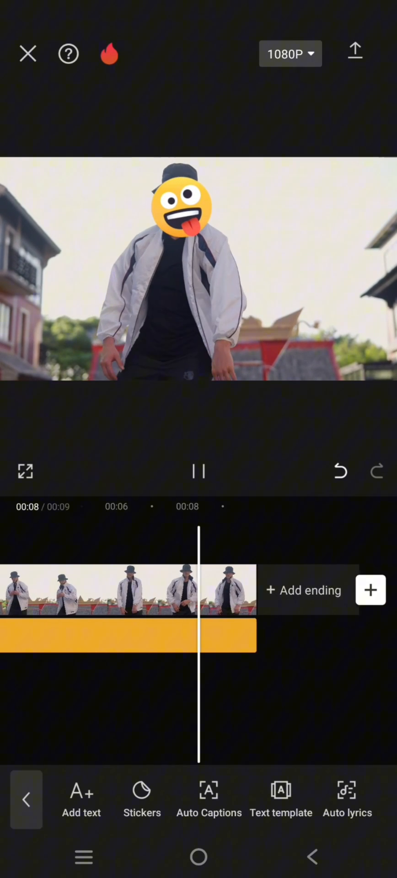
{"action": "left_click", "coordinate": [198, 471]}
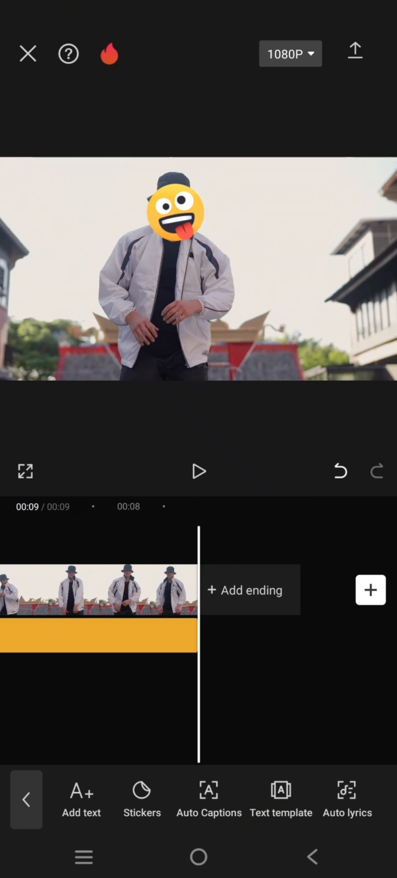